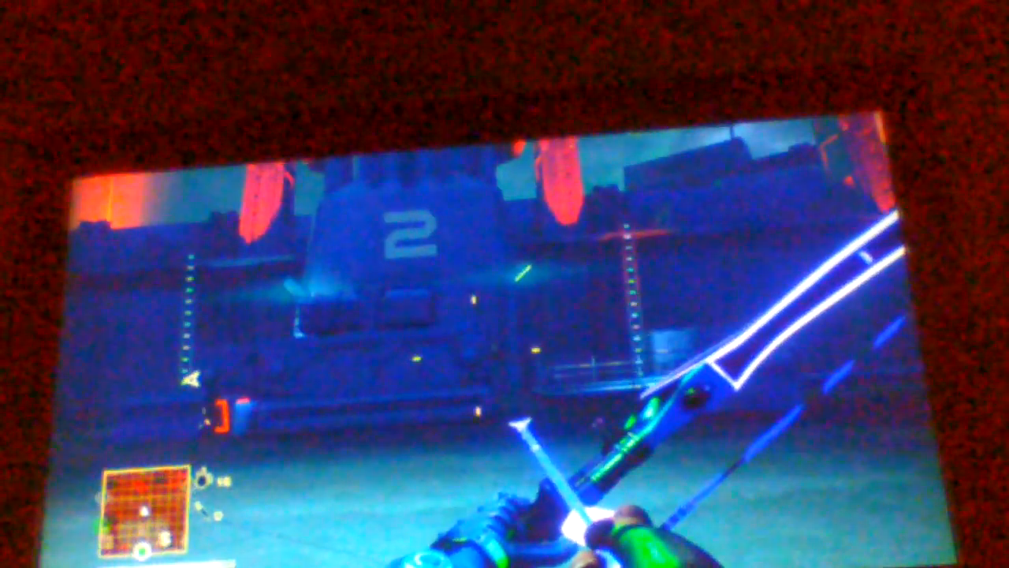
pyautogui.press('Start')
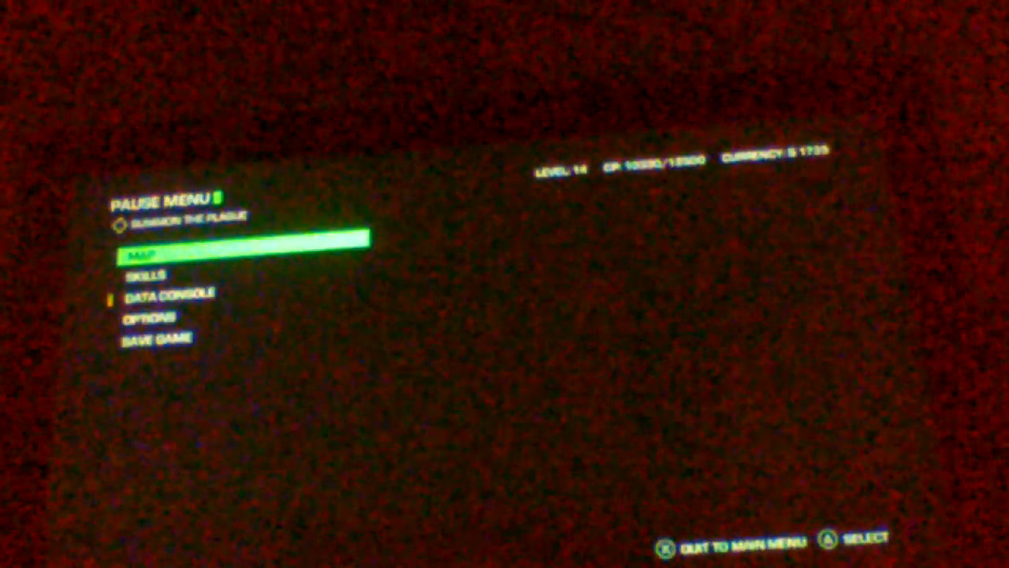